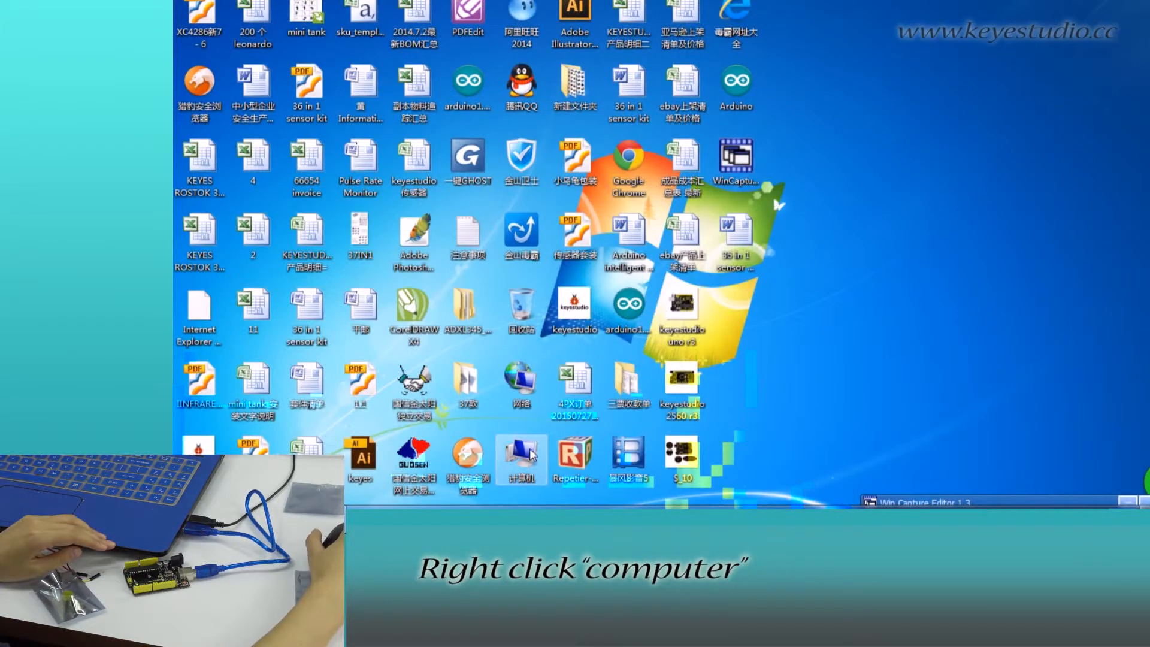
Step: Confirm Arduino UNO R3 on COM6 under Ports in Device Manager and launch the Arduino IDE
{"action": "left_click", "coordinate": [521, 459]}
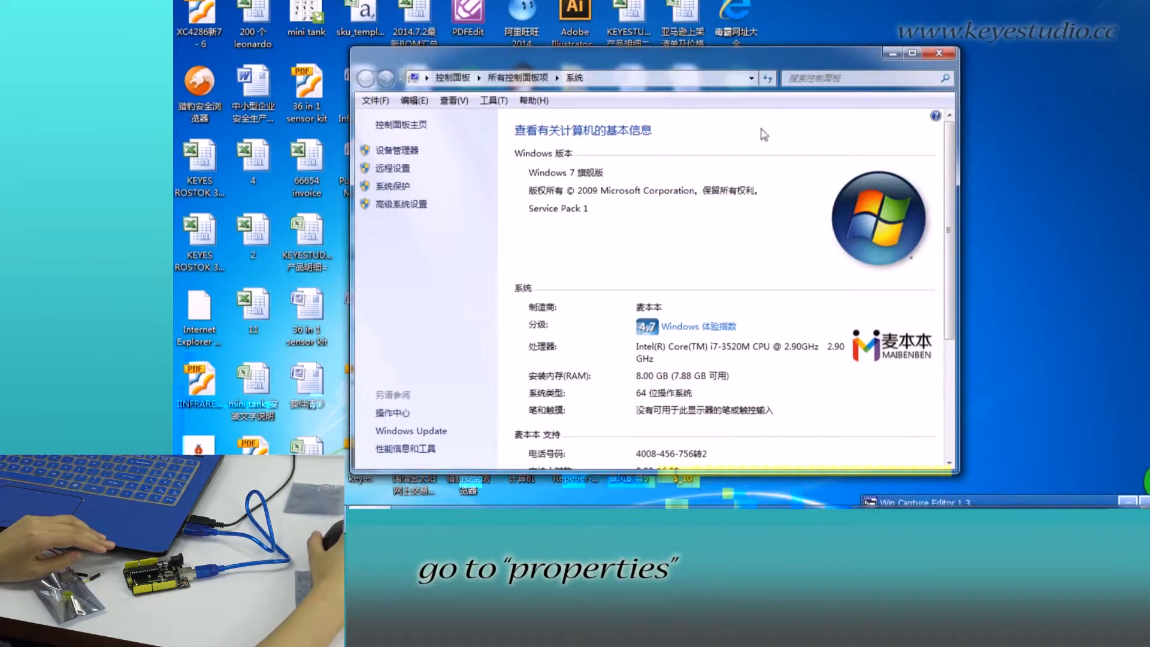
{"action": "left_click", "coordinate": [395, 151]}
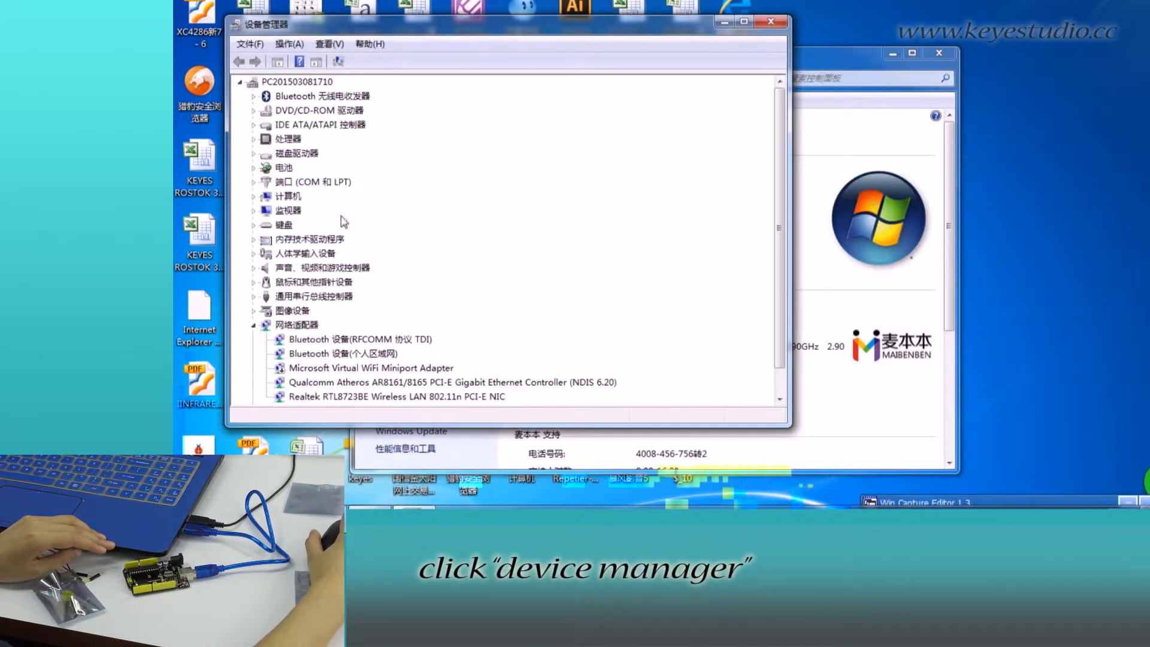
{"action": "left_click", "coordinate": [254, 182]}
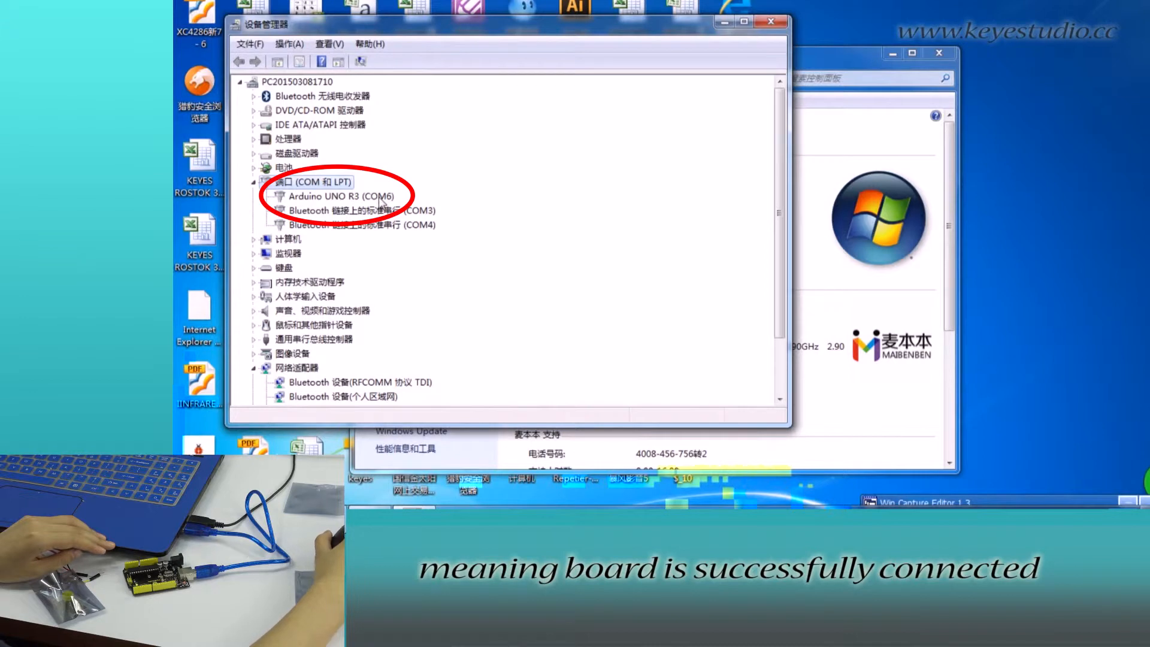
{"action": "double_click", "coordinate": [737, 87]}
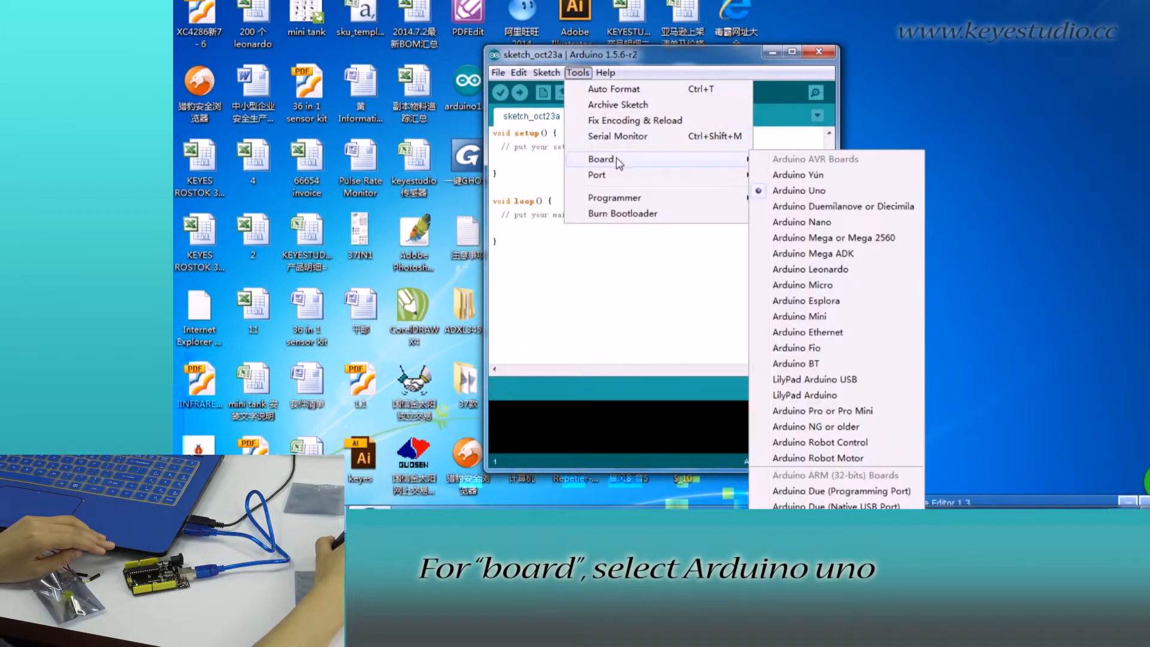
Step: Select Arduino Uno as the target board from the Tools board list
{"action": "left_click", "coordinate": [799, 191]}
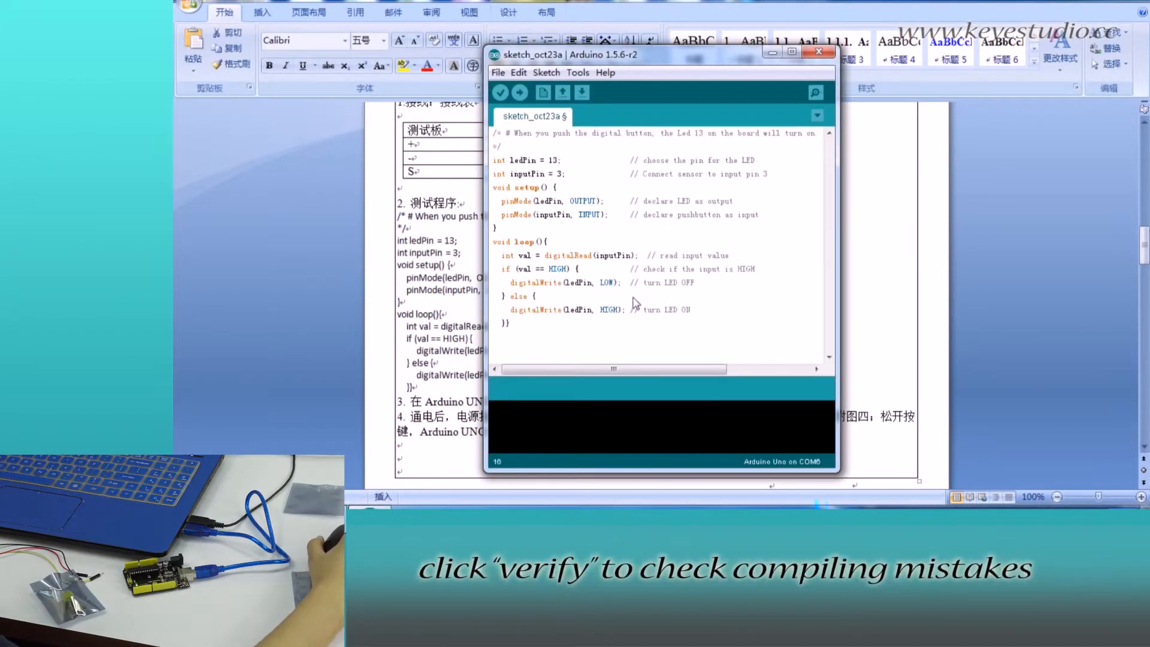
Step: Verify the pushbutton LED sketch compiles, then upload it to the Uno on COM6
{"action": "left_click", "coordinate": [501, 92]}
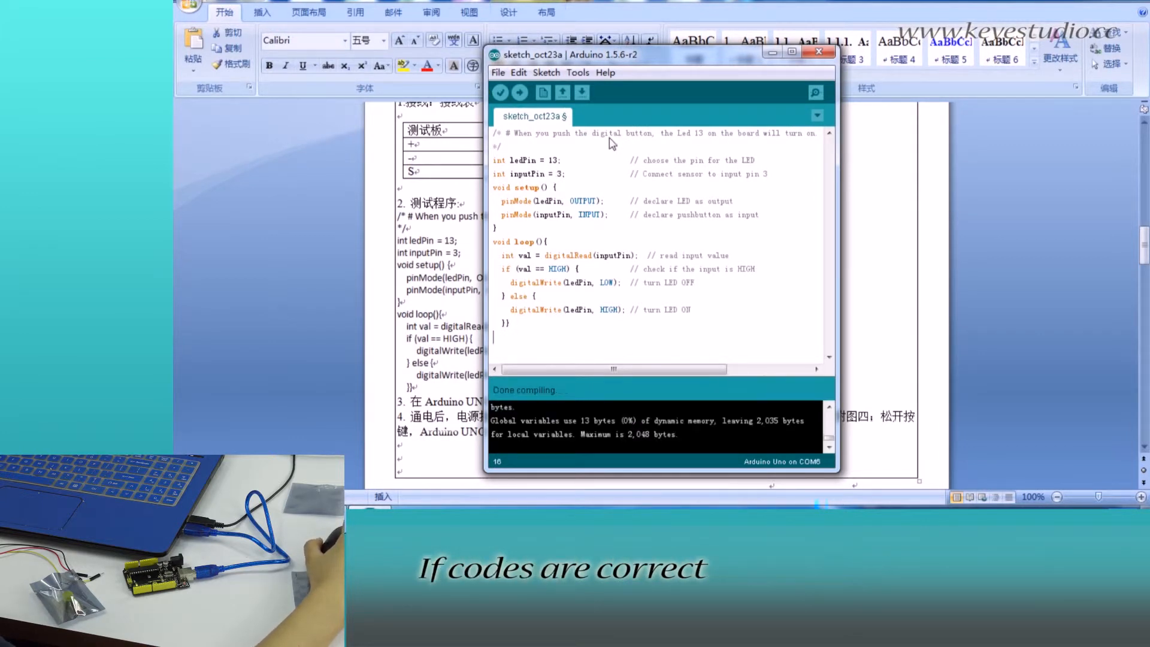
{"action": "left_click", "coordinate": [519, 92]}
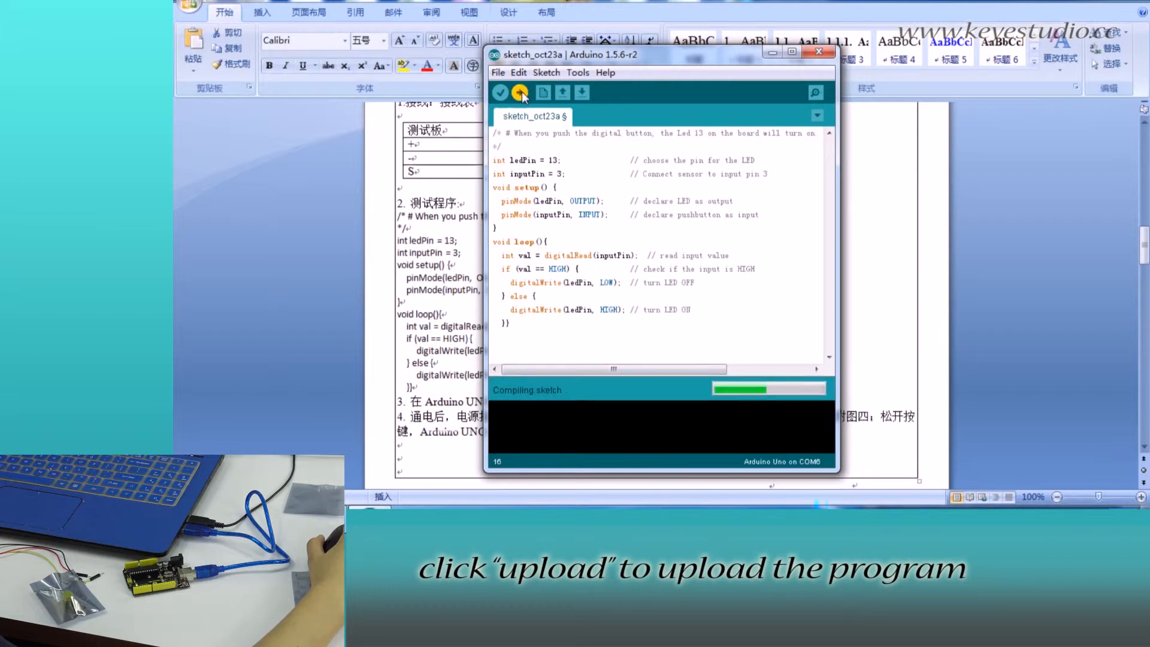